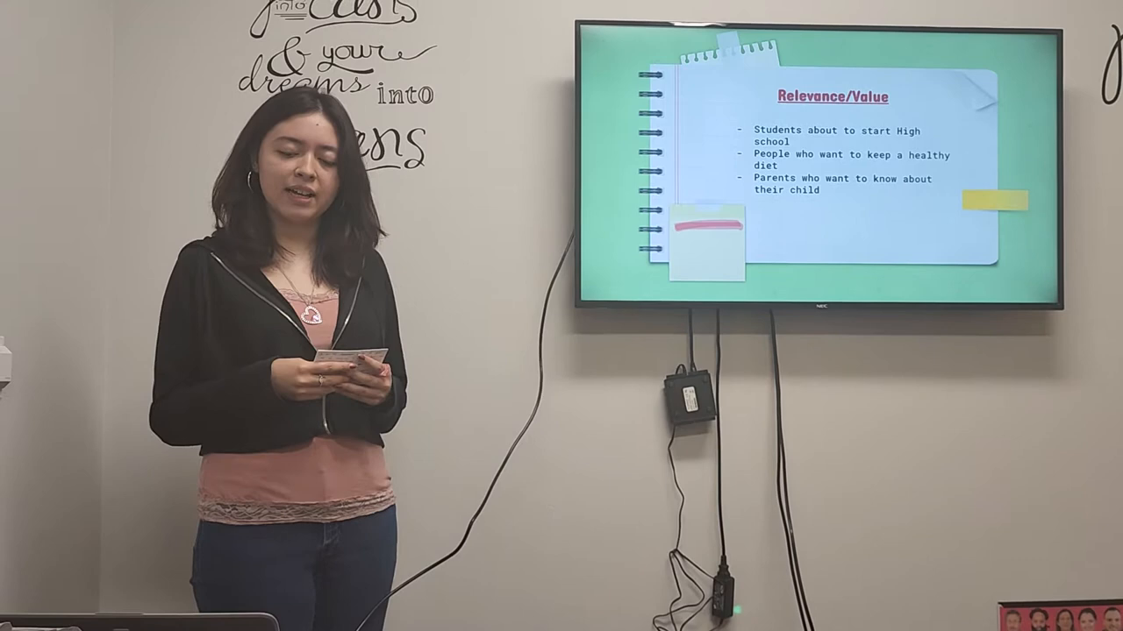
pyautogui.press('Right')
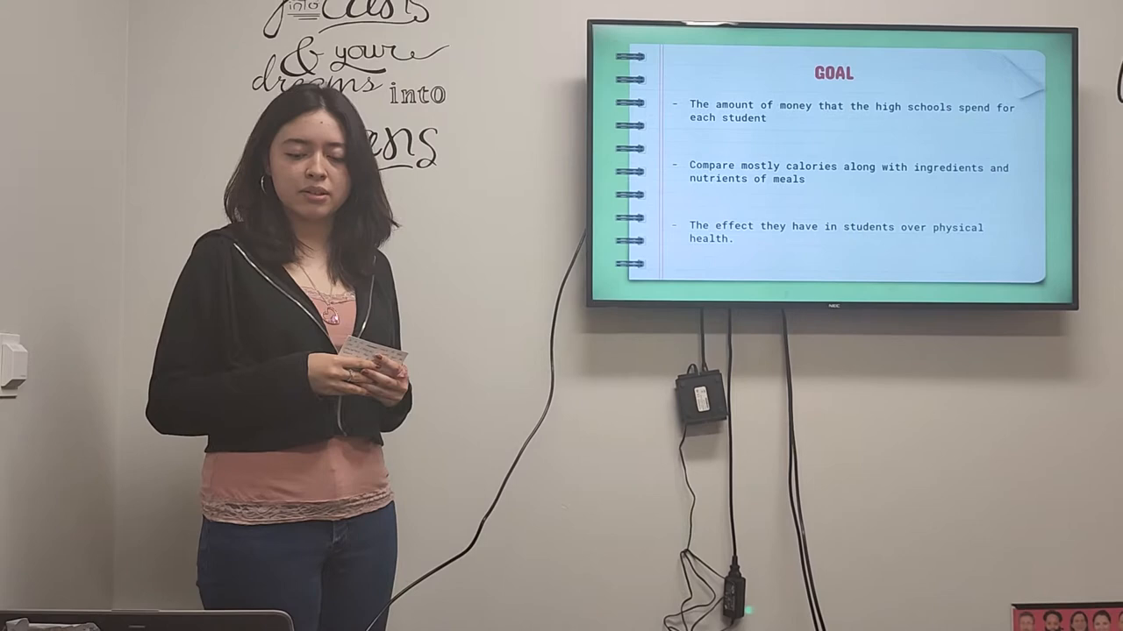